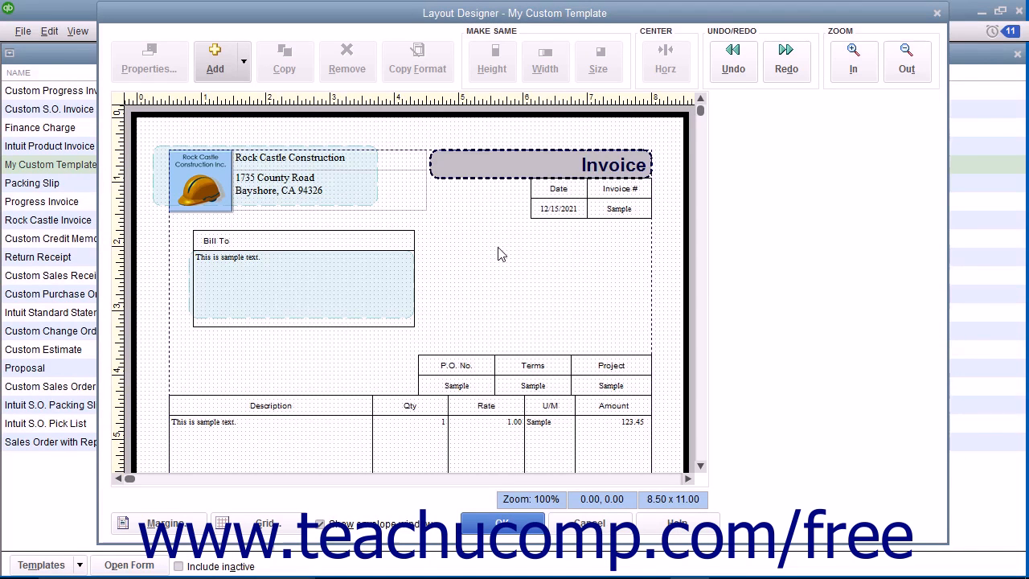
mouse_move(222, 60)
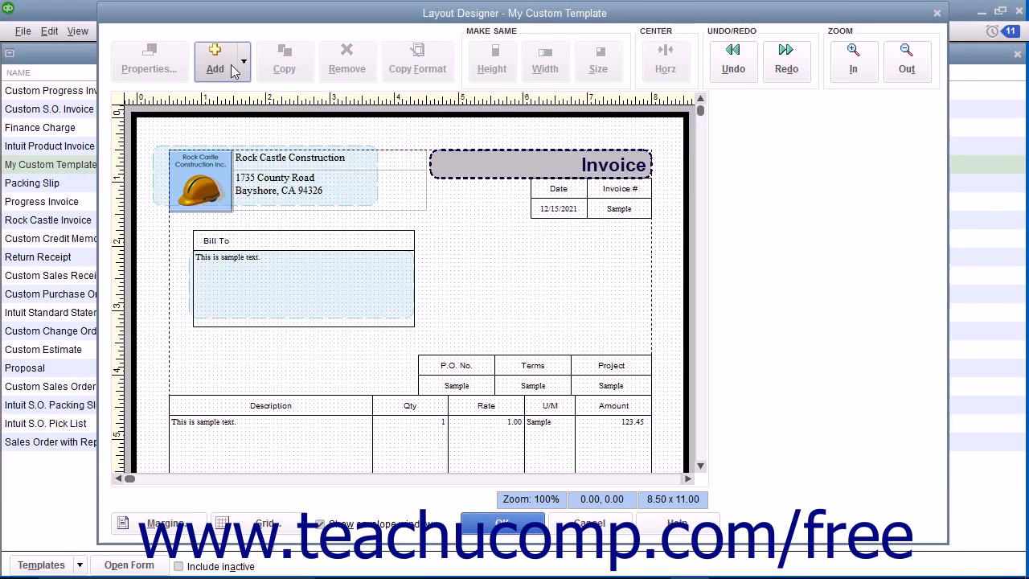
Show the Add menu's Text Box, Data Field and Image choices in Layout Designer
left_click(243, 61)
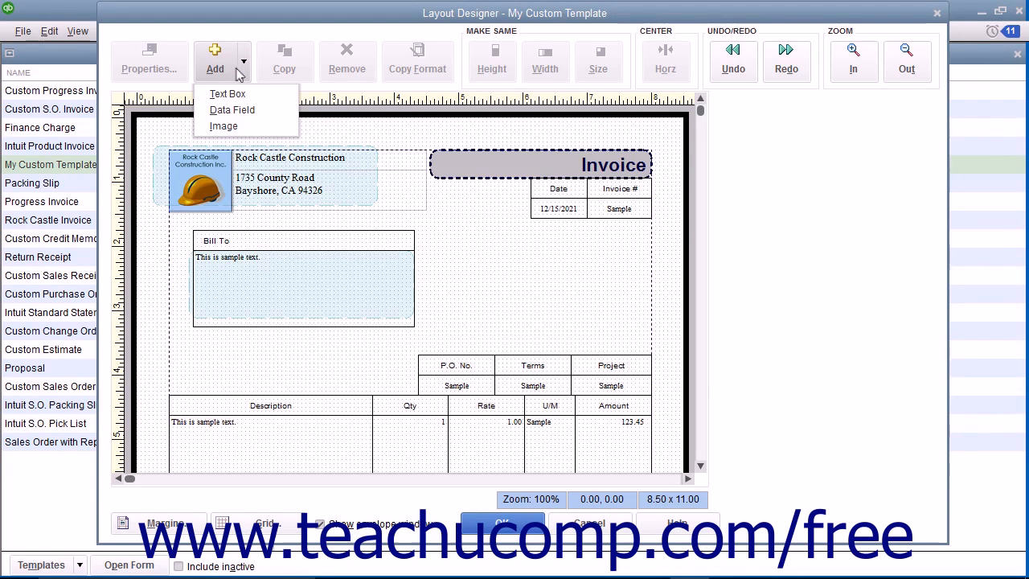
mouse_move(233, 110)
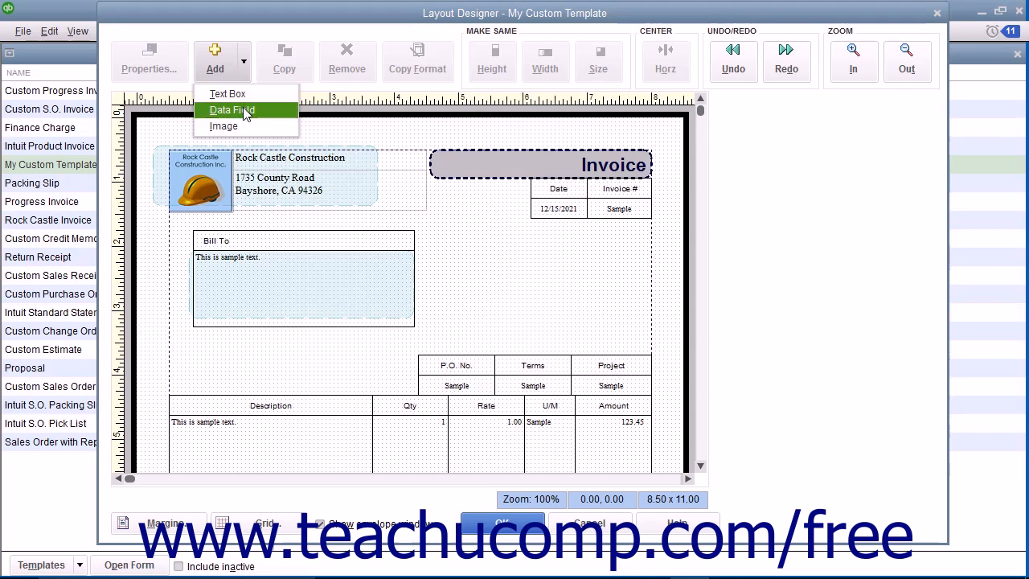
mouse_move(223, 126)
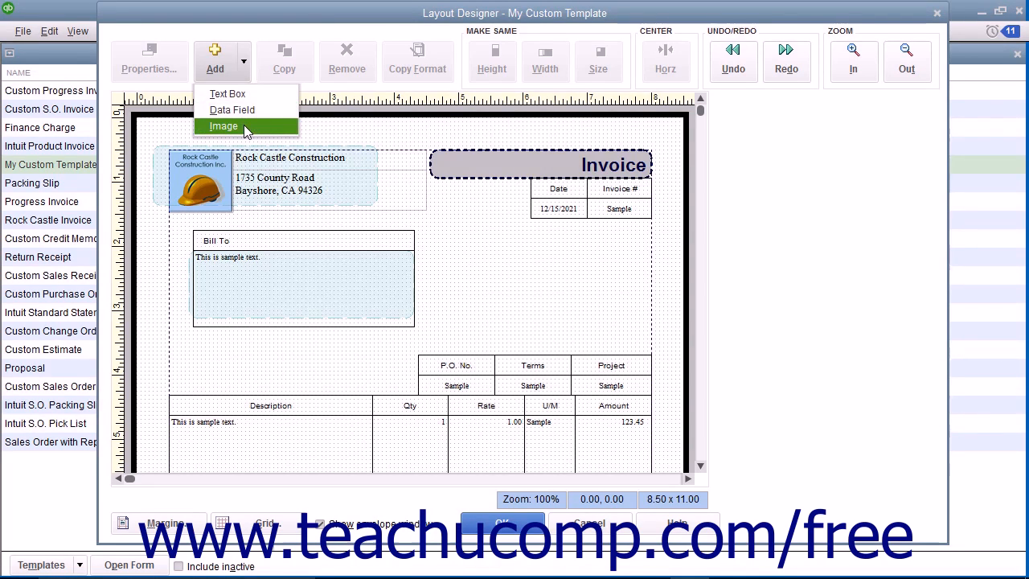
Create a 'Thank you for your business!' text box and drag it right of Bill To
left_click(228, 93)
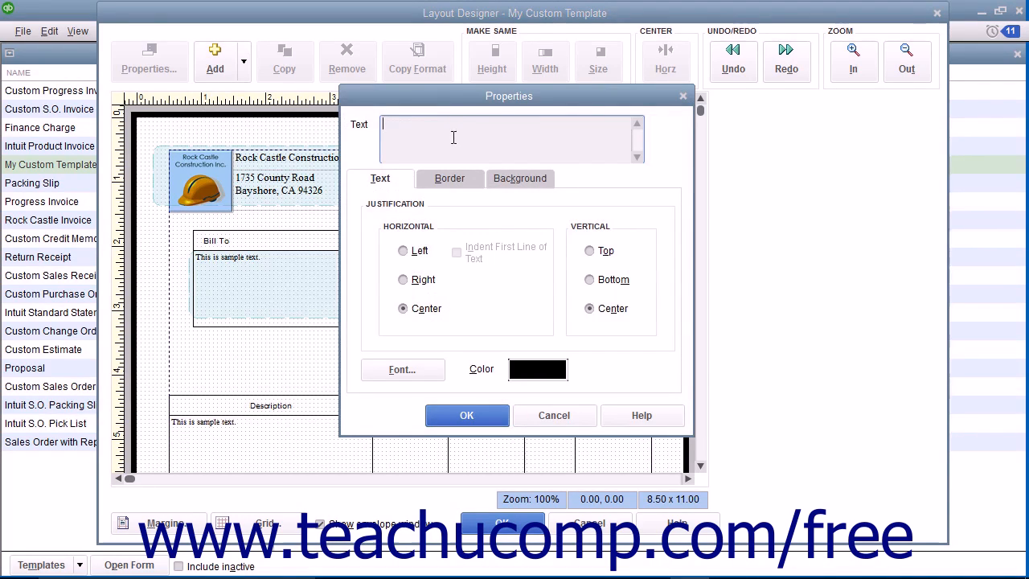
type("Thank you for your business!")
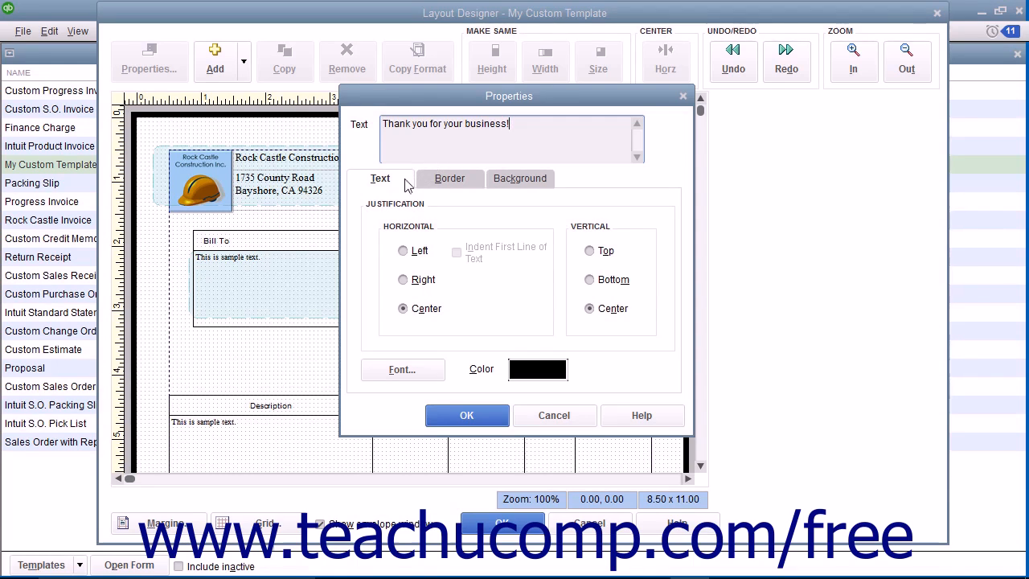
left_click(449, 178)
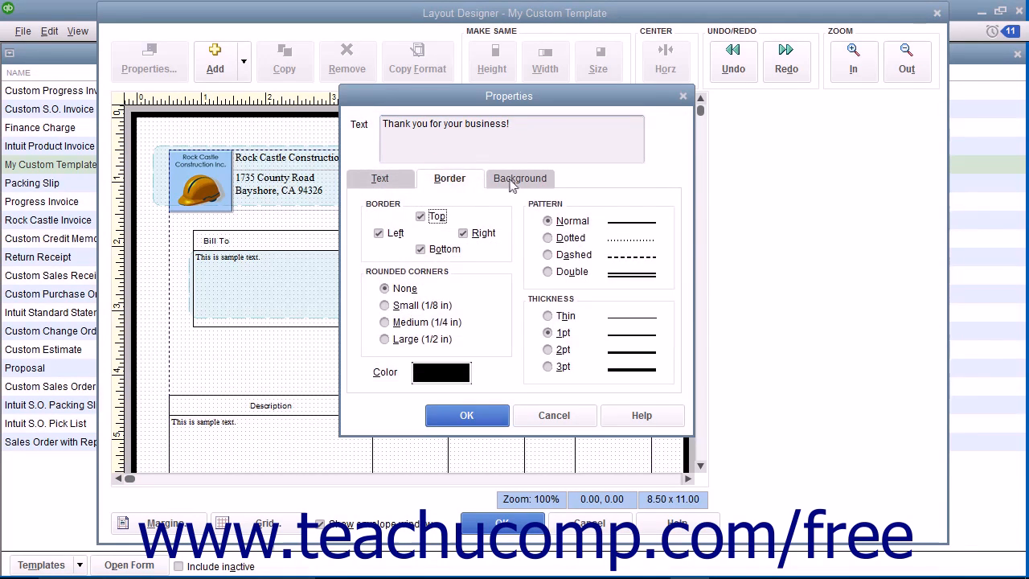
left_click(519, 178)
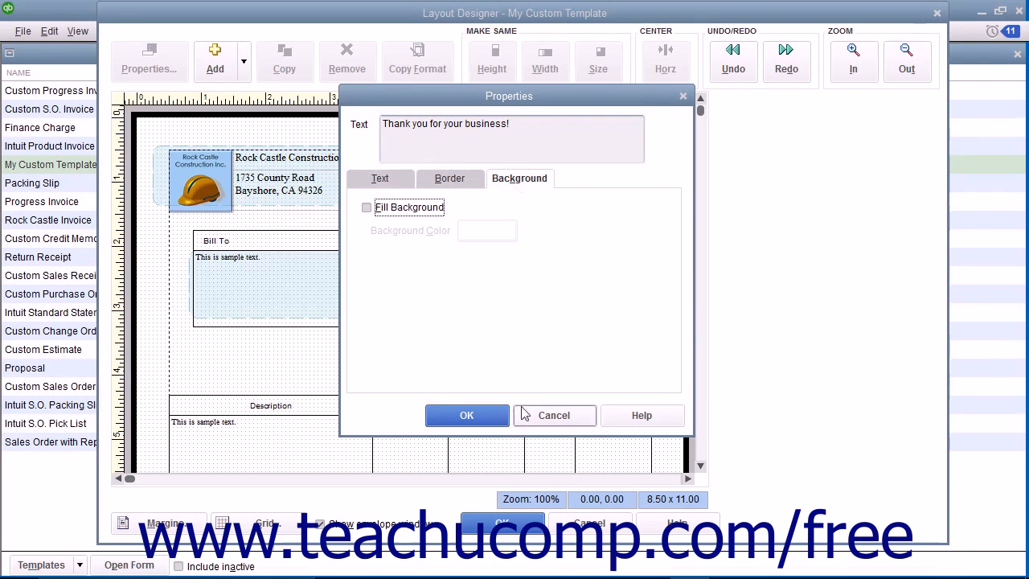
left_click(467, 414)
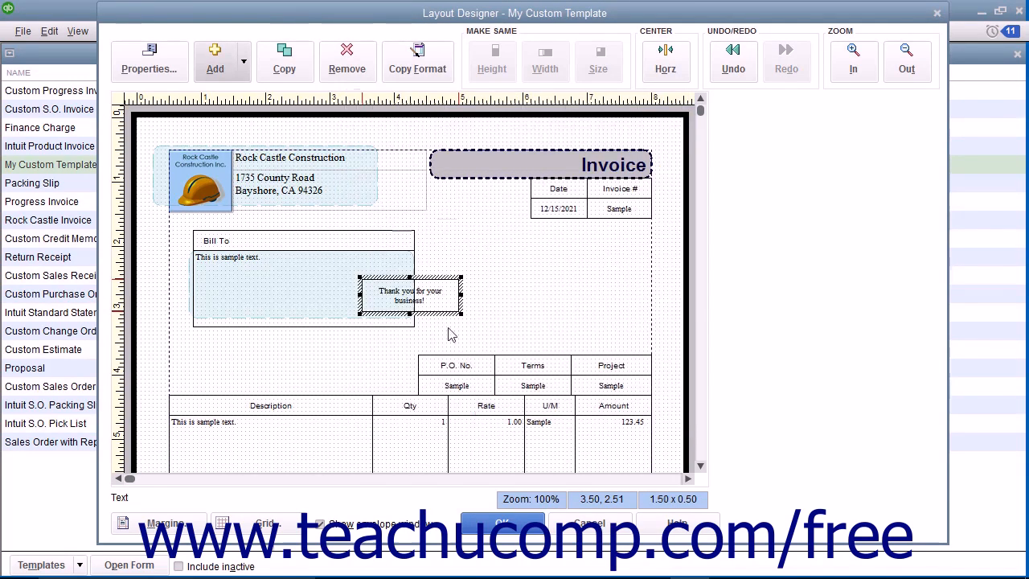
left_click_drag(410, 295, 487, 241)
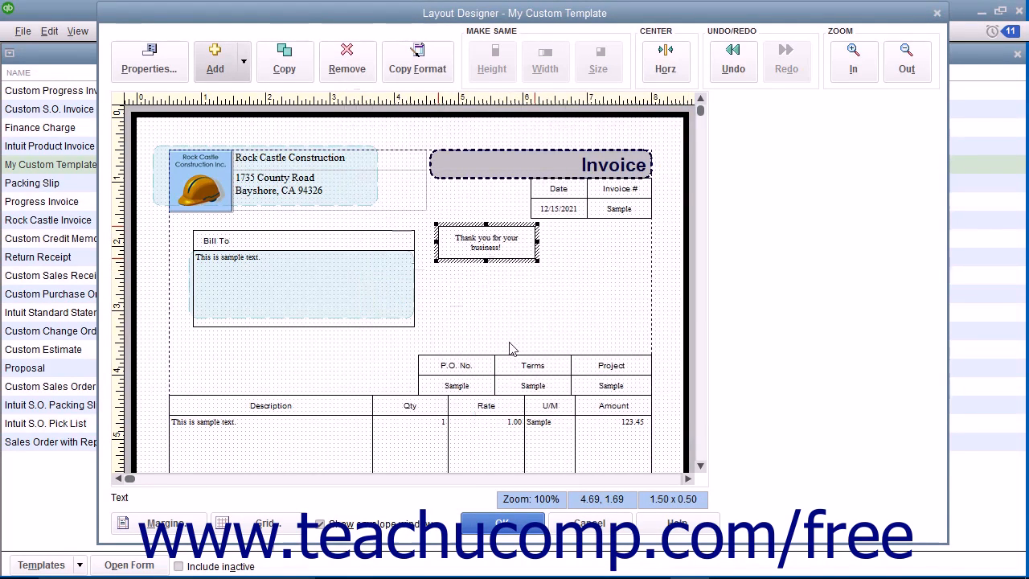
left_click(215, 60)
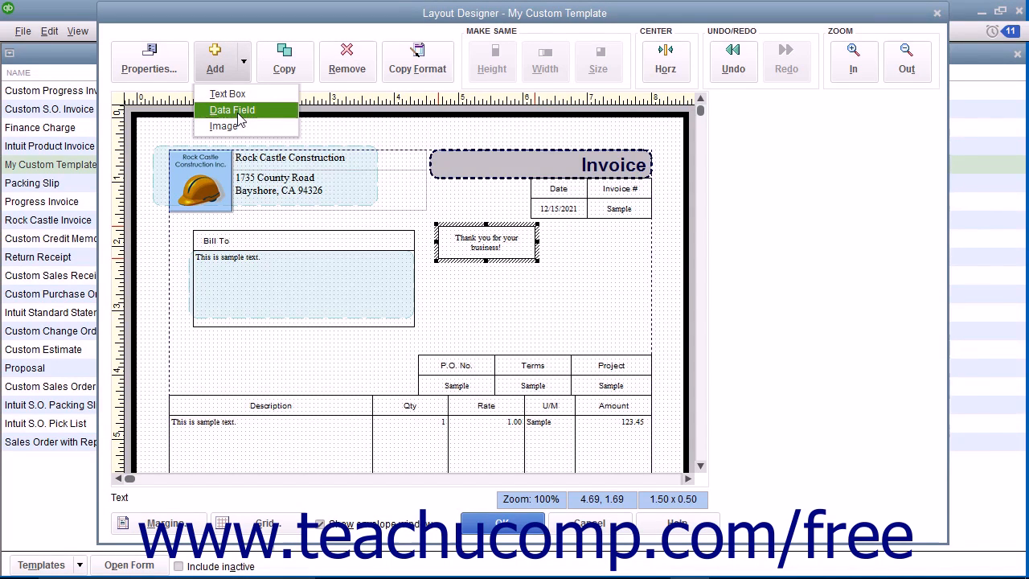
Insert the Company Business Number data field (00-7904153) under the thank-you box
left_click(232, 109)
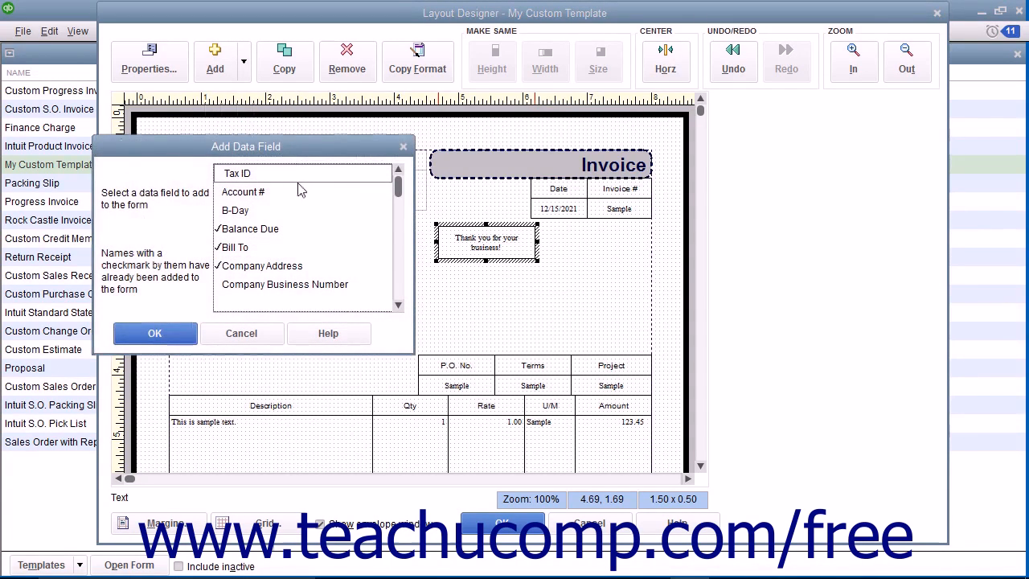
mouse_move(273, 201)
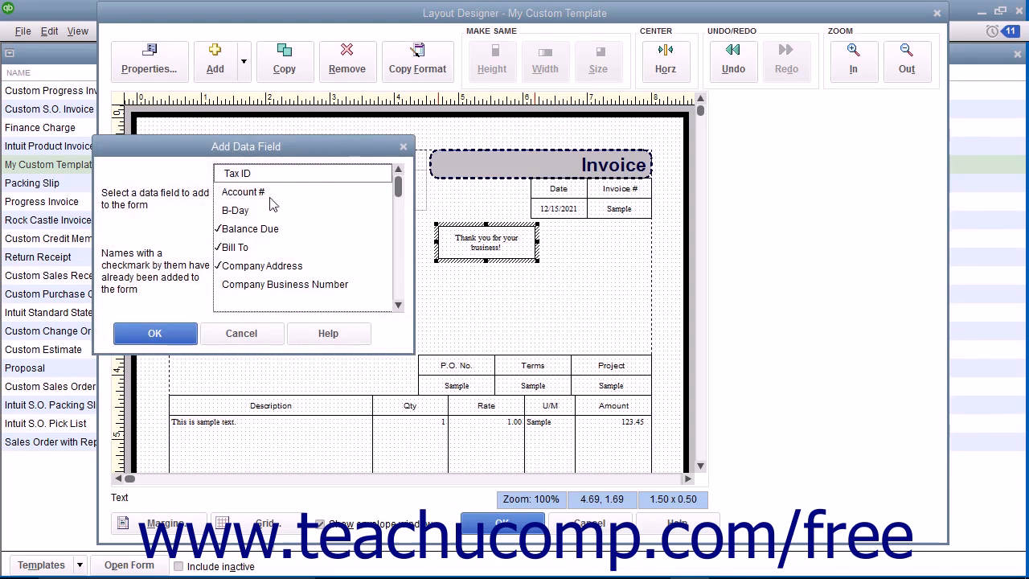
mouse_move(269, 296)
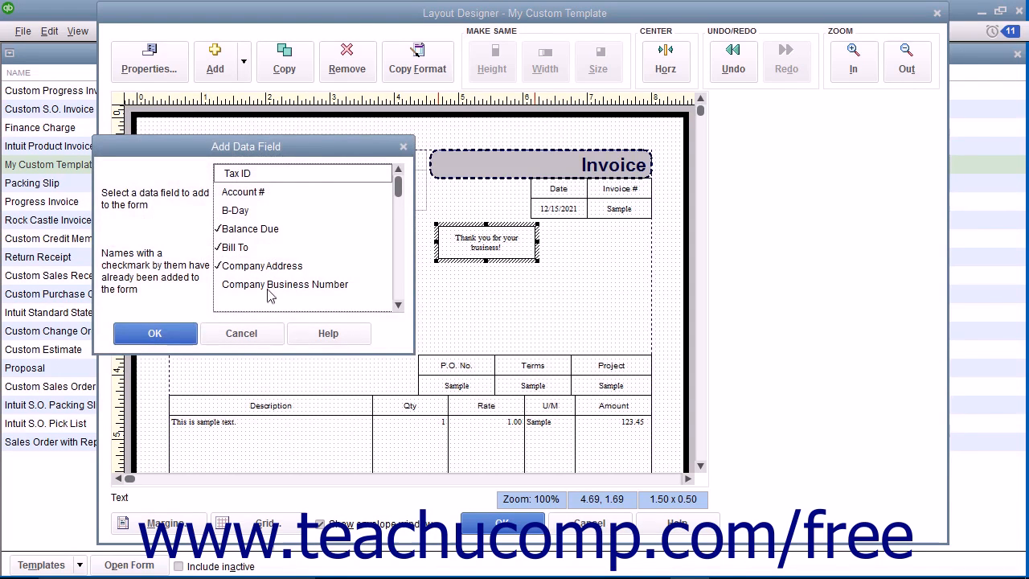
left_click(286, 284)
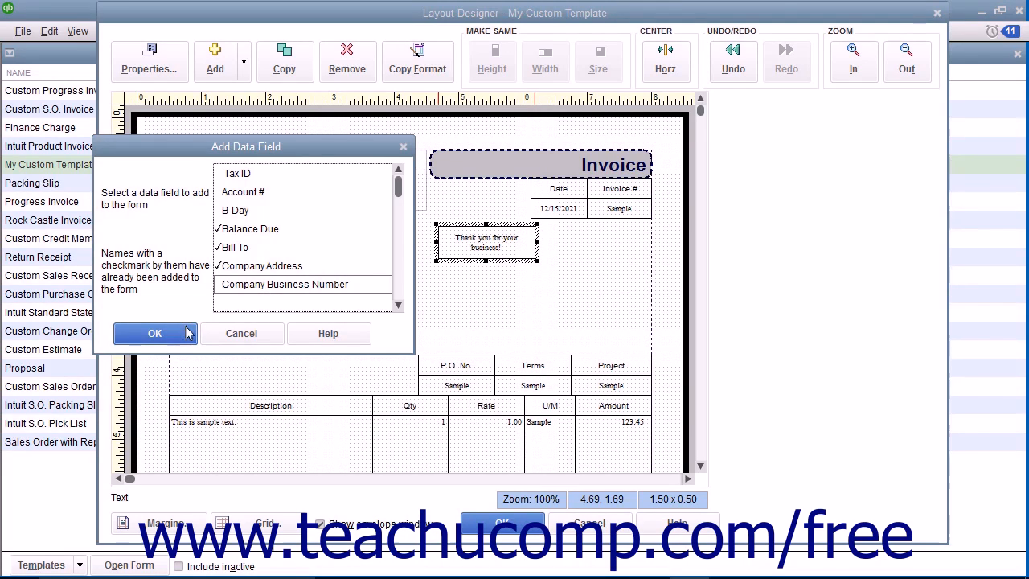
left_click(155, 333)
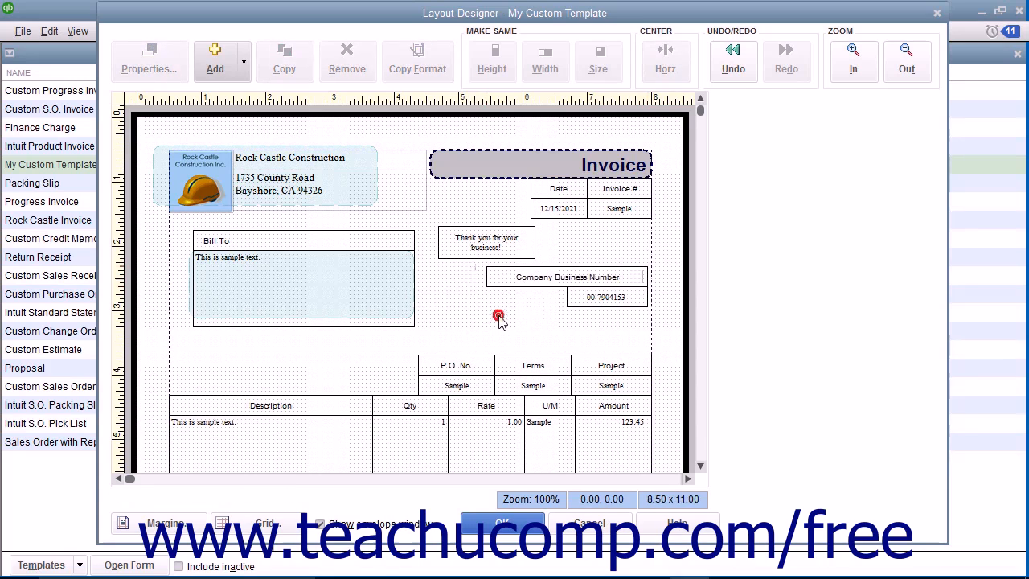
left_click(214, 60)
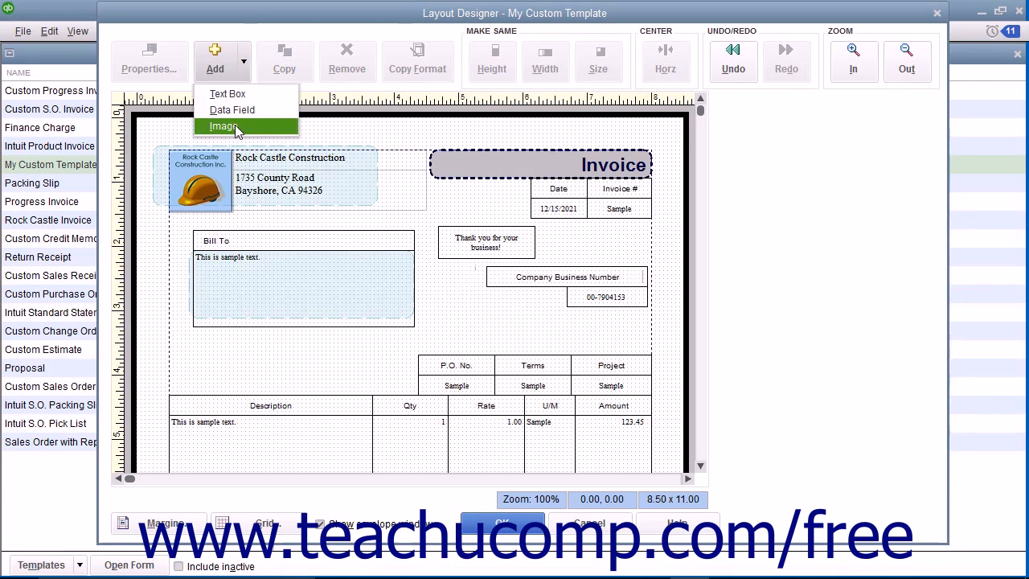
Insert the RCC Logo image from the Select Image dialog onto the invoice
left_click(223, 126)
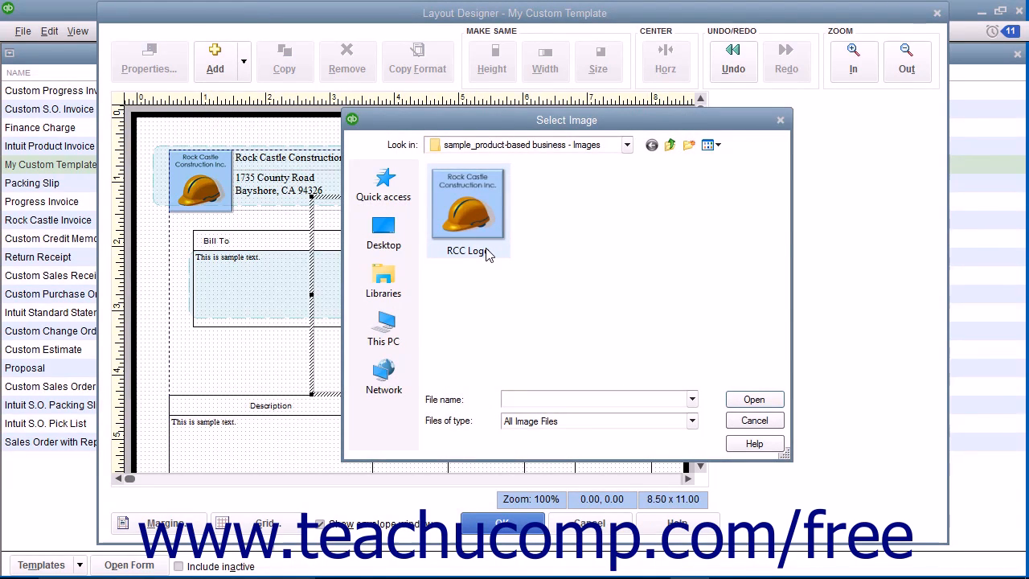
left_click(467, 209)
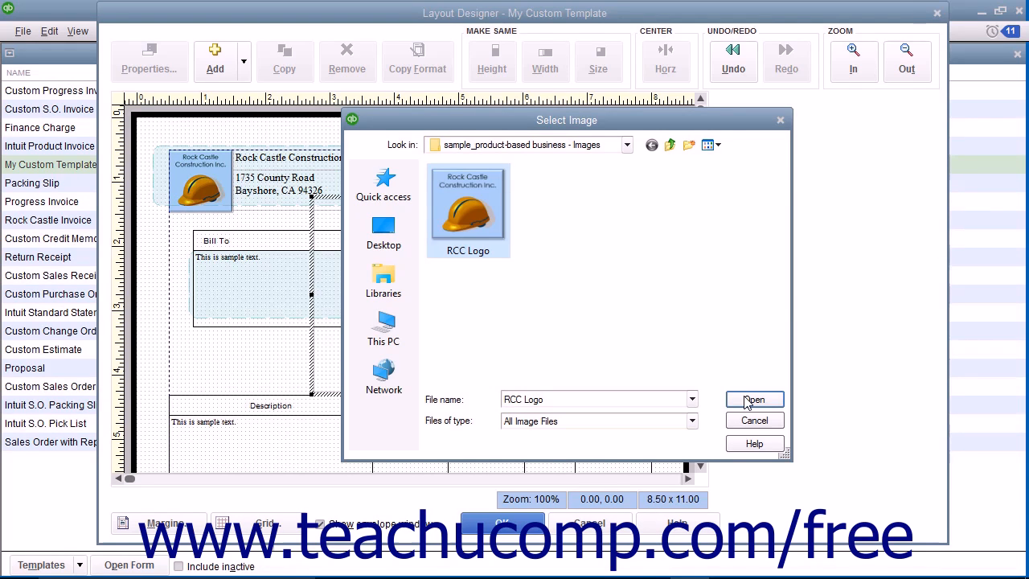
left_click(753, 399)
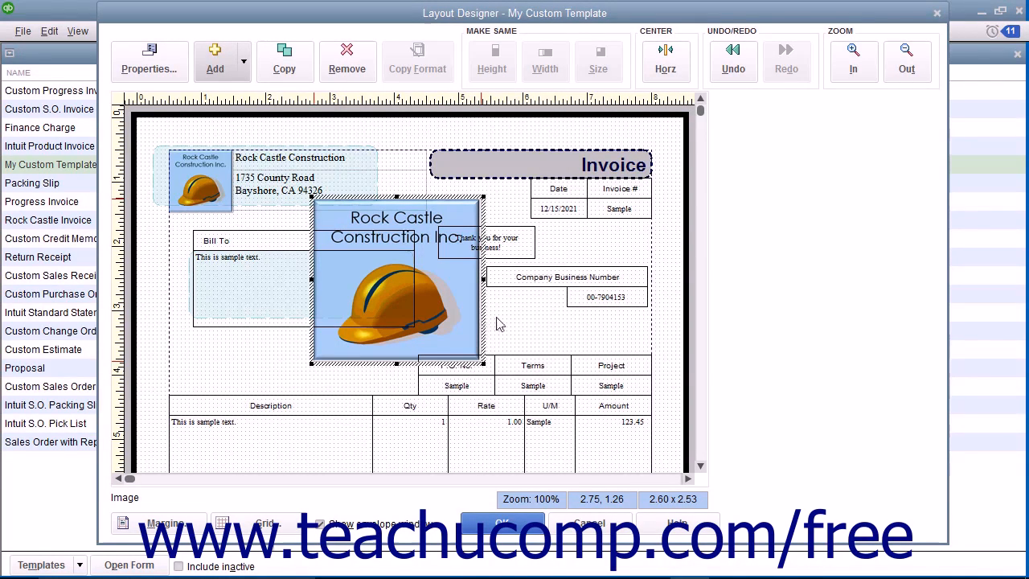
mouse_move(491, 345)
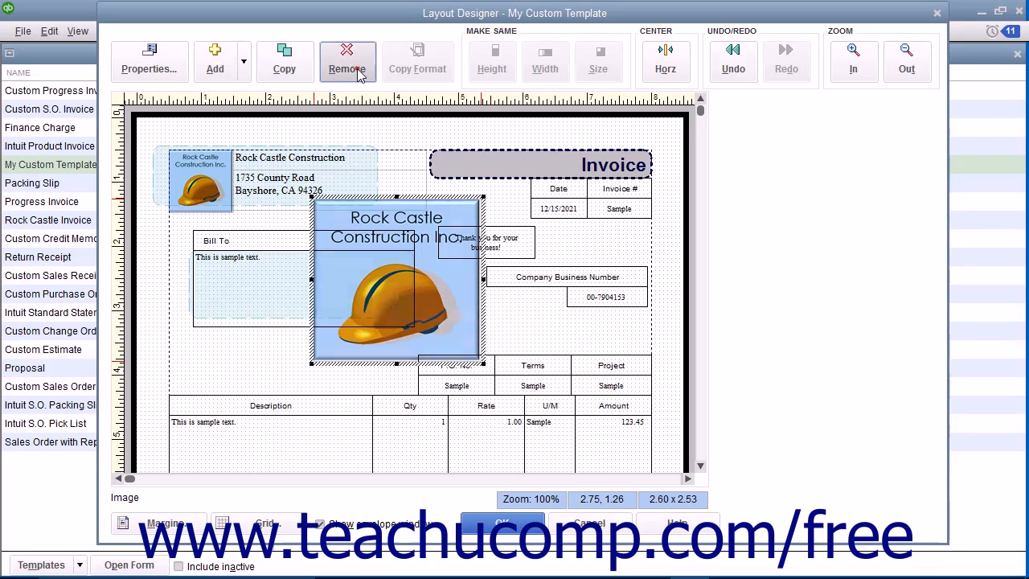
Remove the large inserted RCC Logo image, keeping the original header logo
left_click(346, 68)
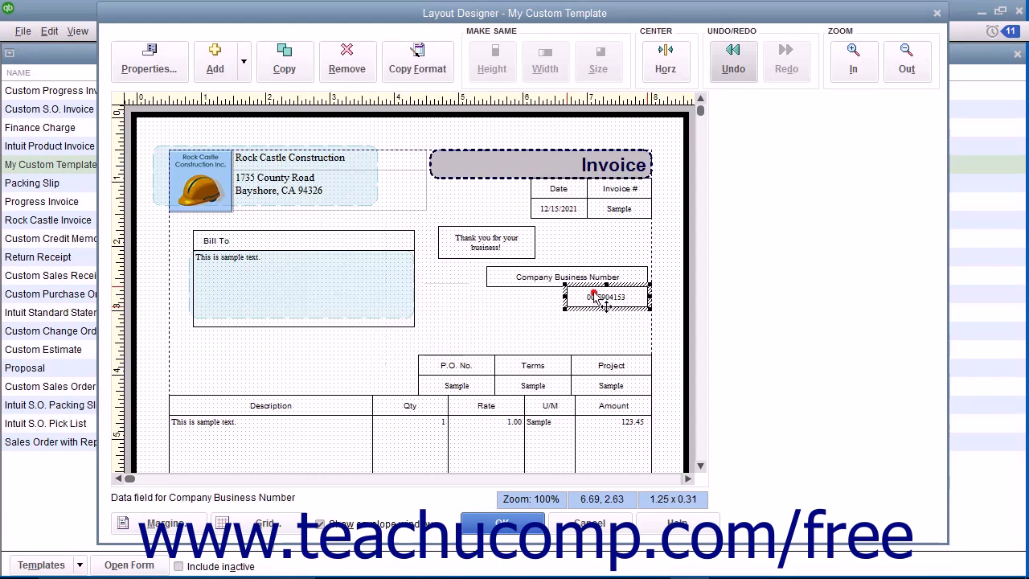